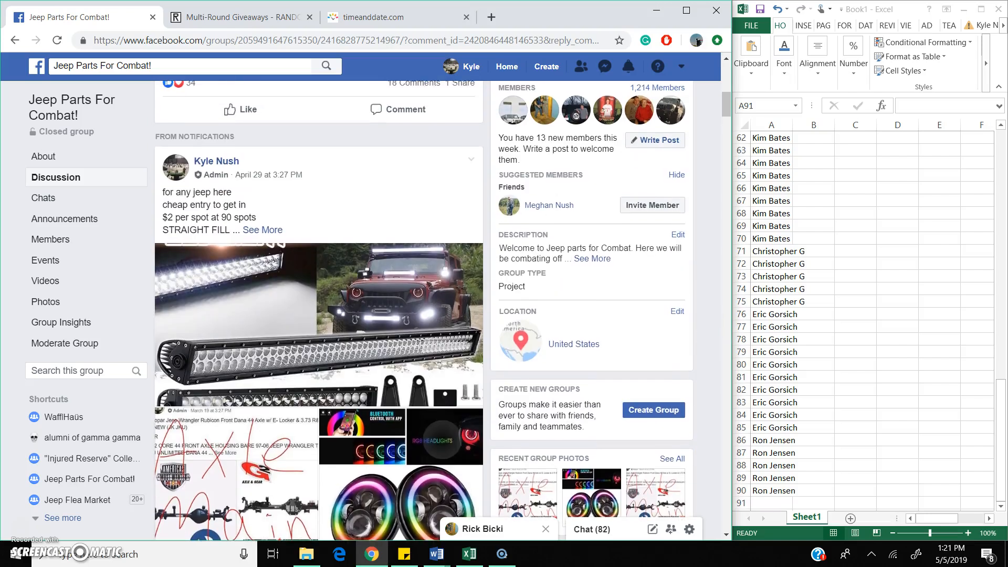
Comment 'live' on the Jeep group's giveaway post.
{"action": "scroll", "scroll_direction": "down", "scroll_amount": 3}
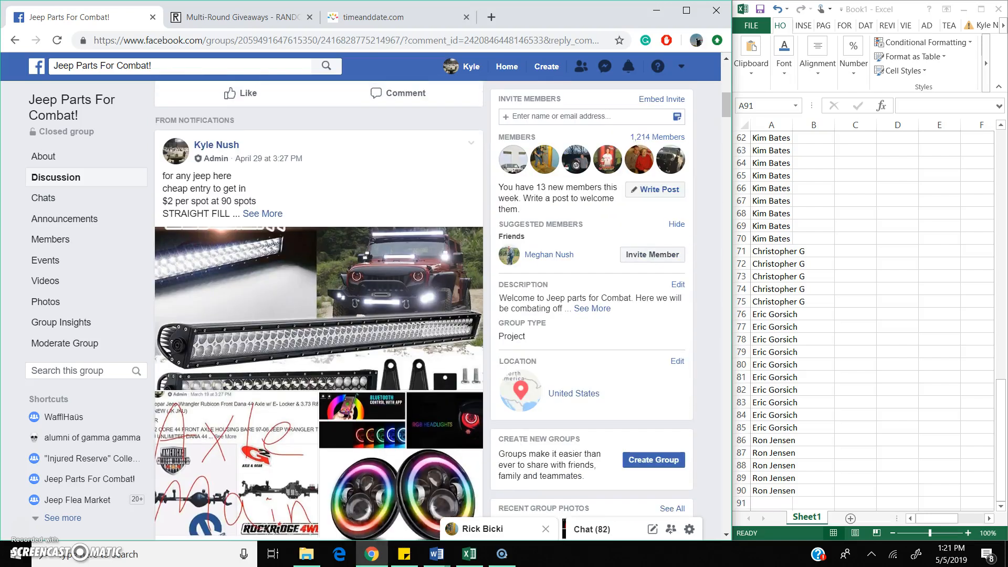
{"action": "scroll", "scroll_direction": "down", "scroll_amount": 3}
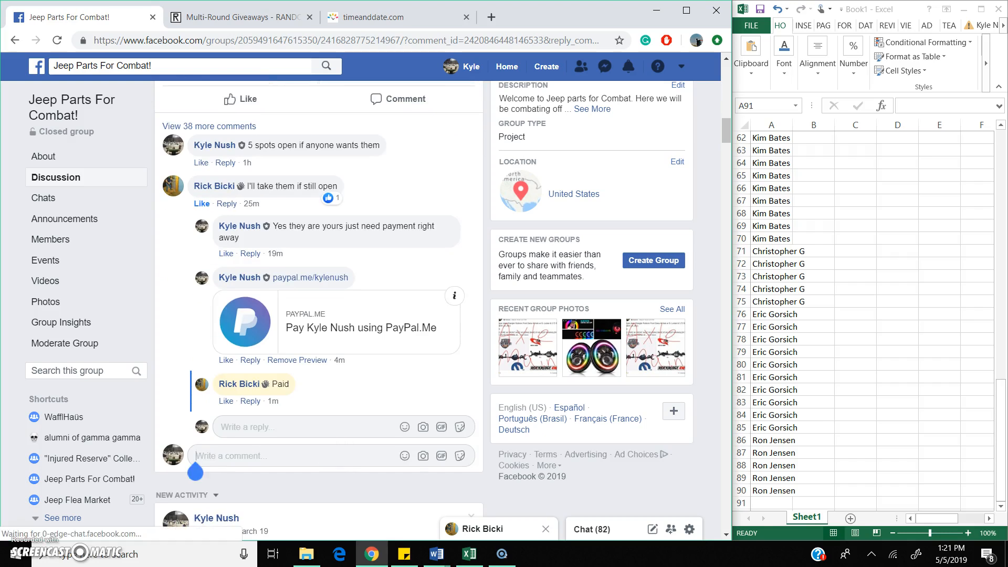
{"action": "type", "text": "live"}
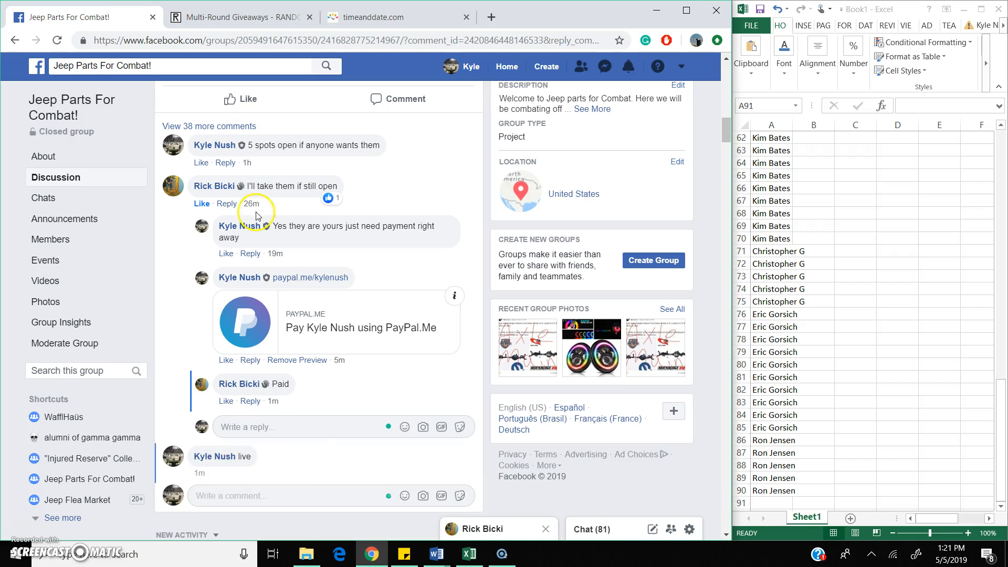
Log into RANDOM.ORG with the saved login to reach the subscription dashboard.
{"action": "left_click", "coordinate": [386, 16]}
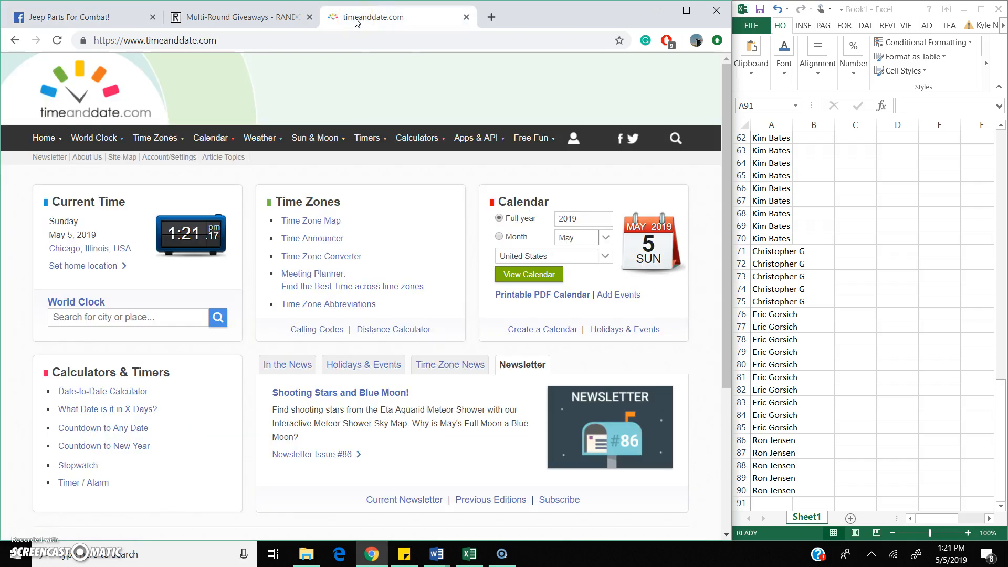
{"action": "left_click", "coordinate": [71, 17]}
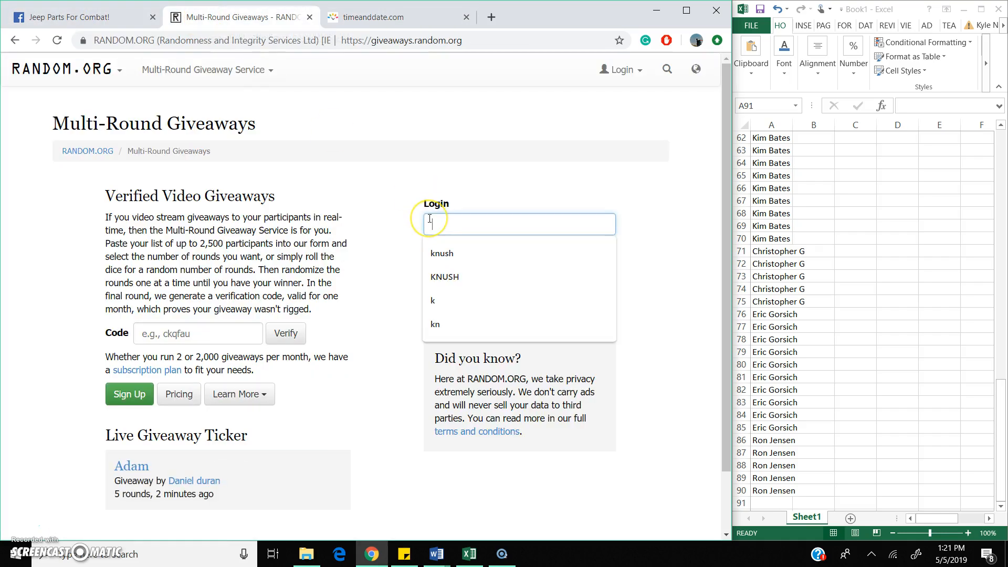
{"action": "left_click", "coordinate": [442, 253]}
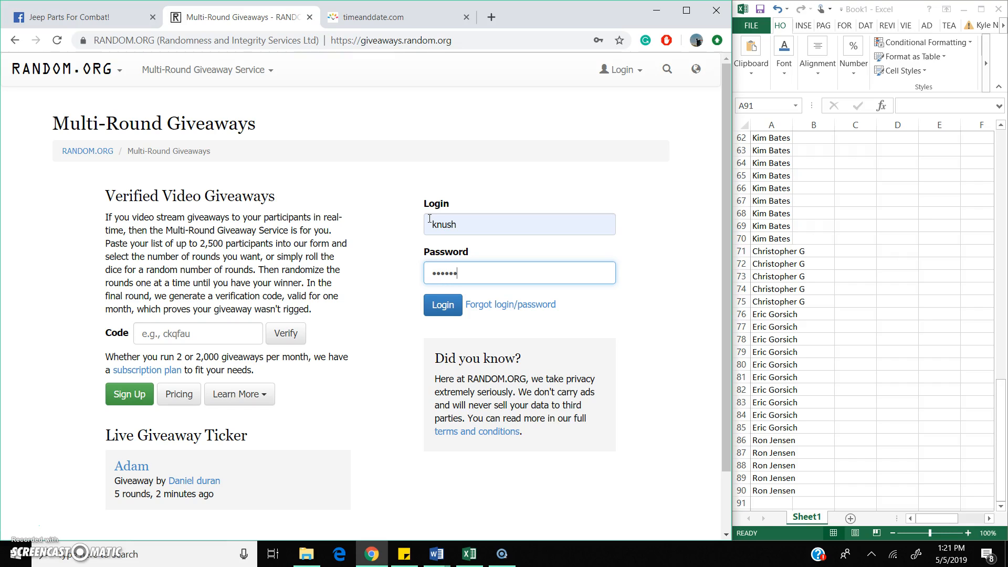
{"action": "left_click", "coordinate": [442, 305]}
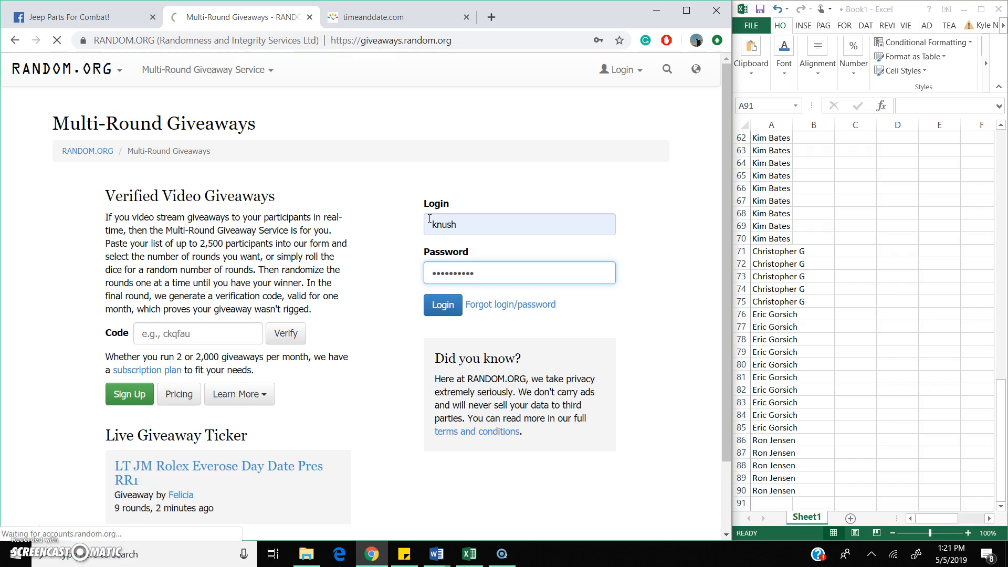
{"action": "left_click", "coordinate": [442, 304]}
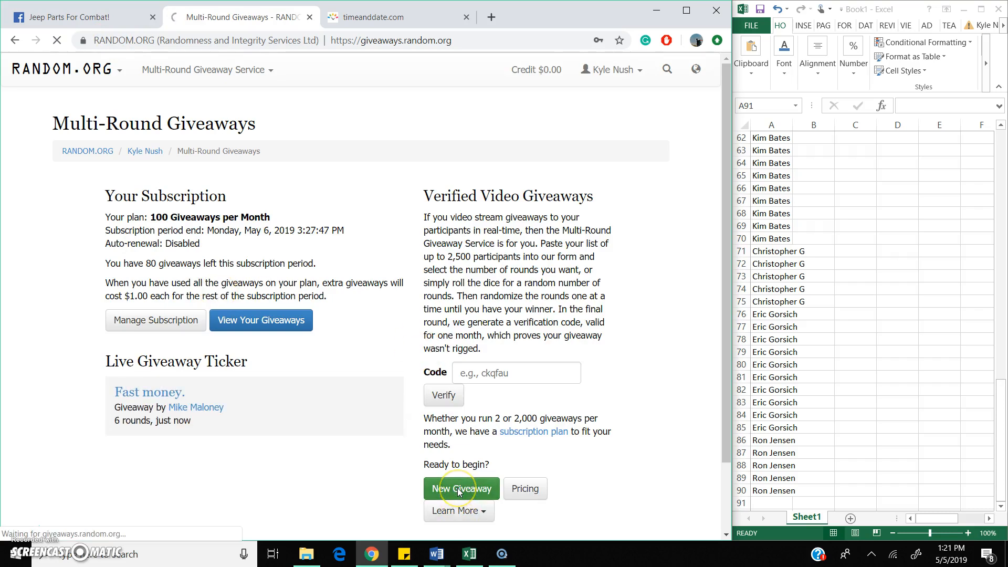
Create a 'lights or spots' giveaway with 90 pasted entries and 6 dice-rolled rounds.
{"action": "left_click", "coordinate": [461, 489]}
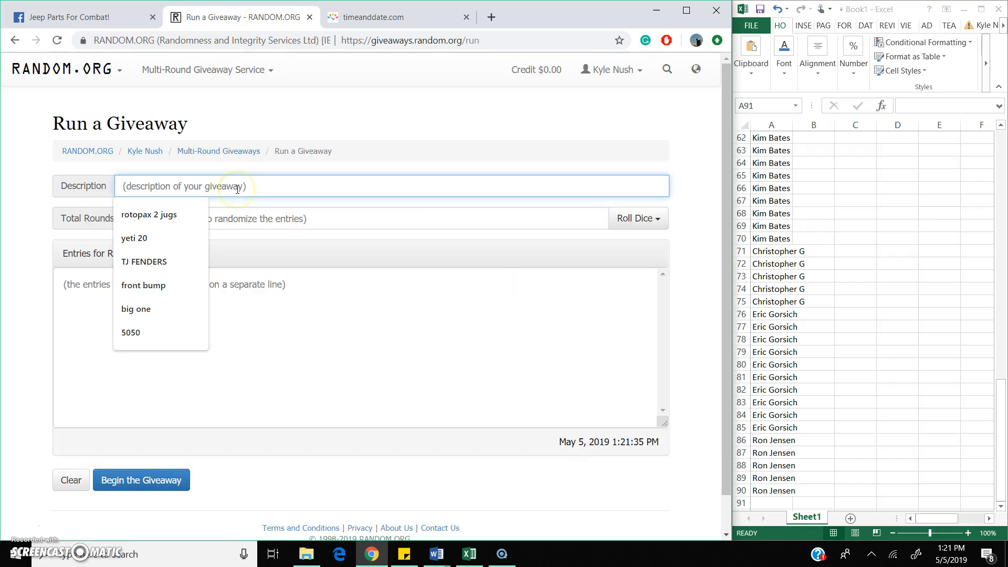
{"action": "type", "text": "lights or"}
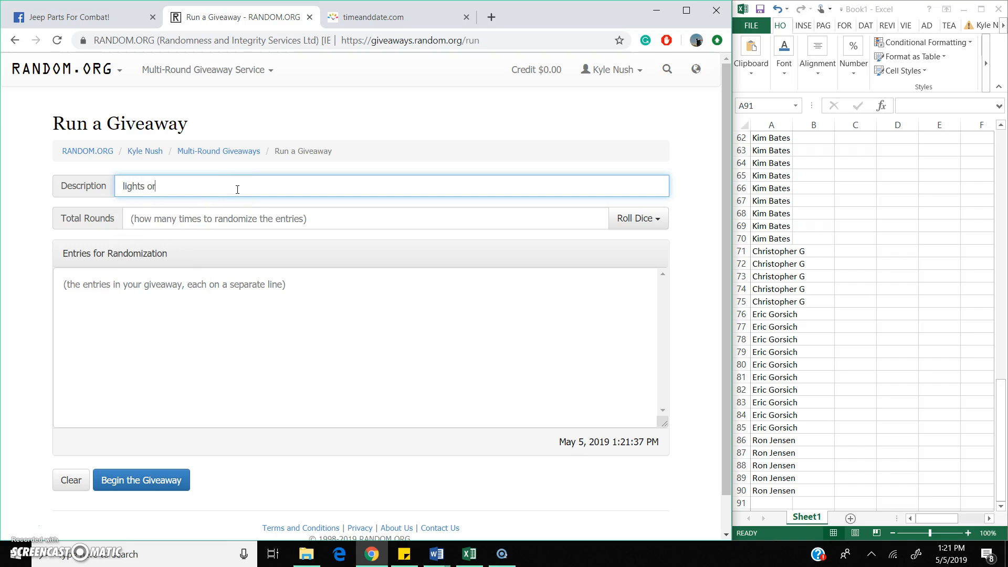
{"action": "type", "text": "spots"}
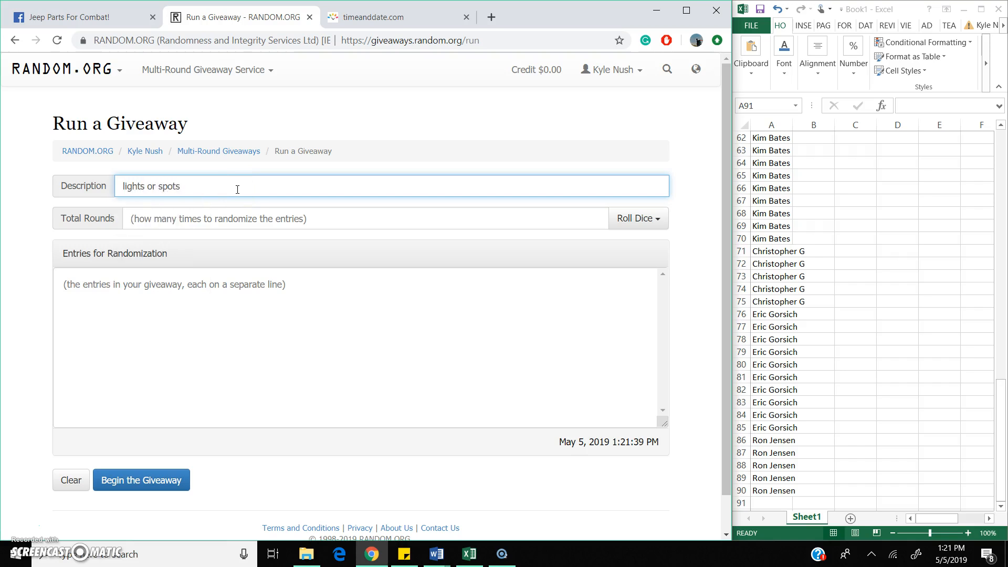
{"action": "left_click", "coordinate": [773, 490]}
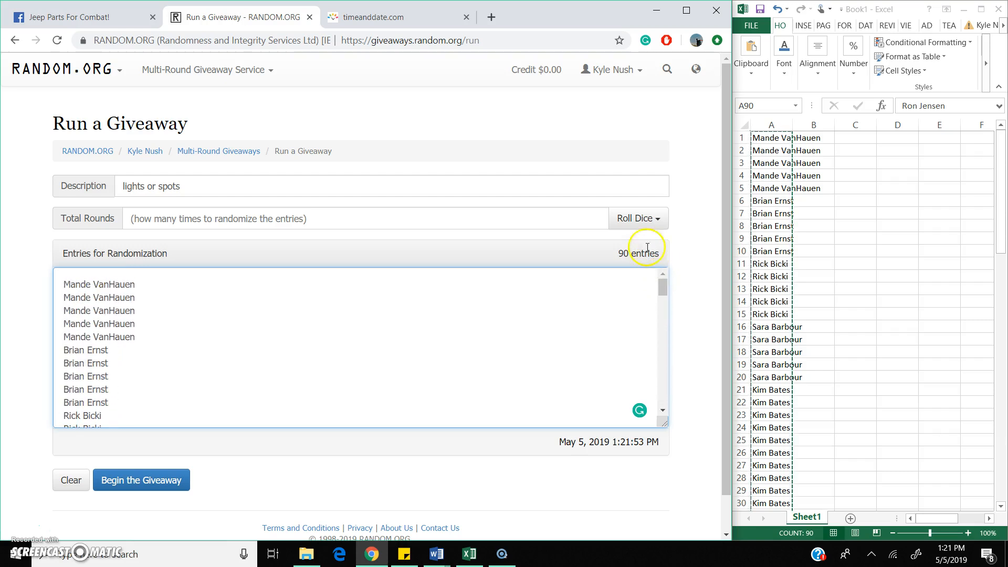
{"action": "left_click", "coordinate": [635, 218]}
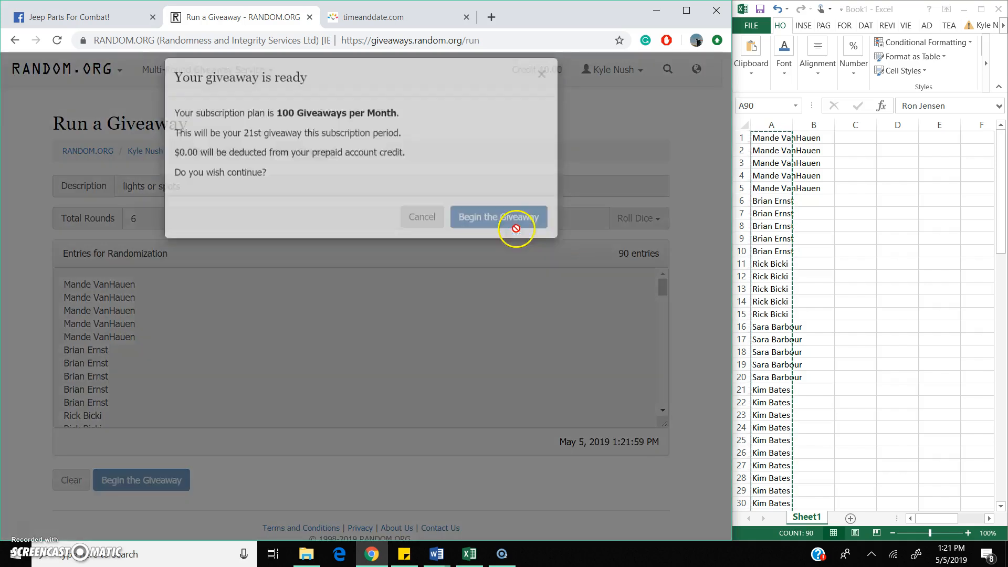
Begin the giveaway, run rounds up to round 5, and select its timestamp line.
{"action": "left_click", "coordinate": [498, 217]}
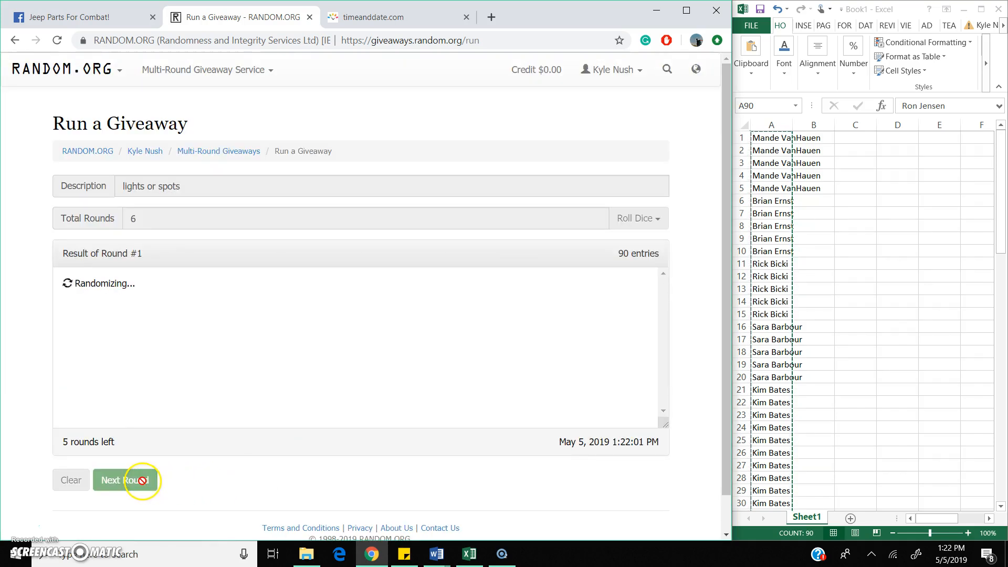
{"action": "left_click", "coordinate": [125, 480]}
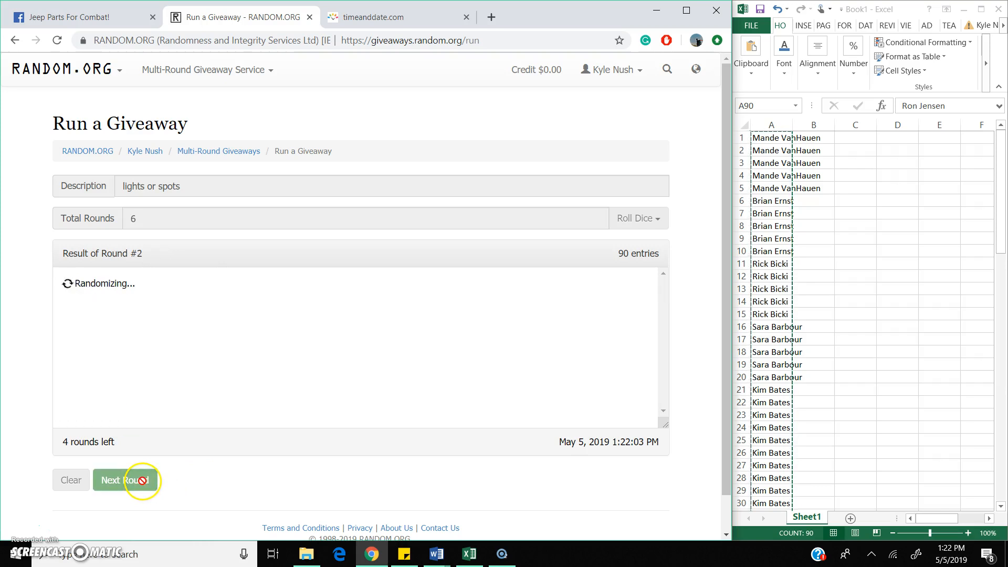
{"action": "left_click", "coordinate": [125, 479]}
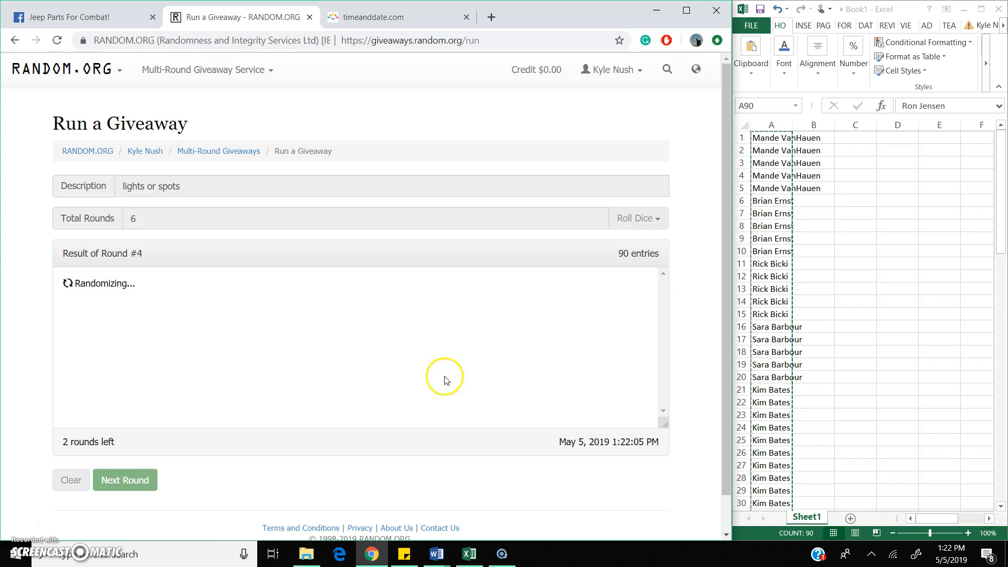
{"action": "left_click", "coordinate": [125, 480]}
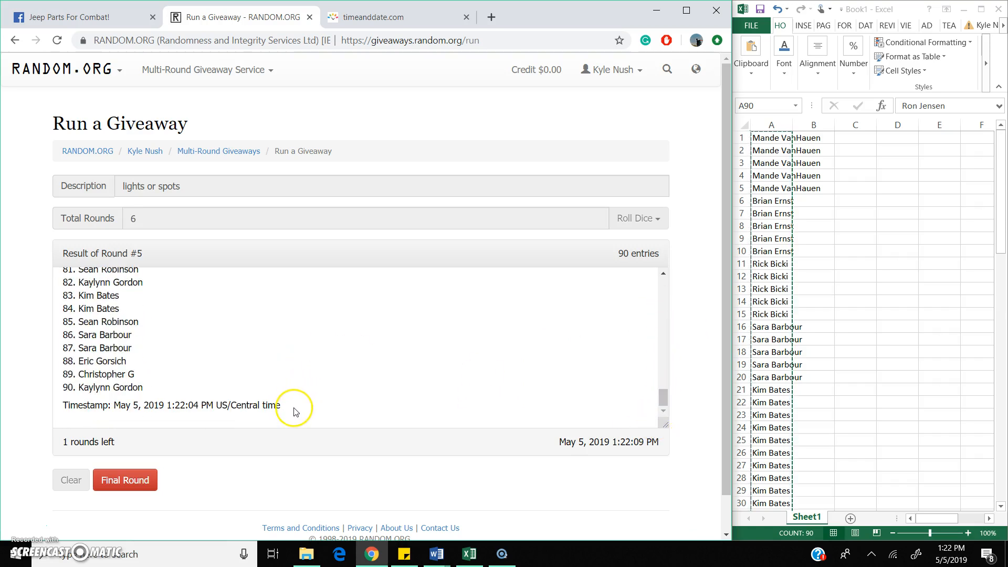
{"action": "triple_click", "coordinate": [161, 404]}
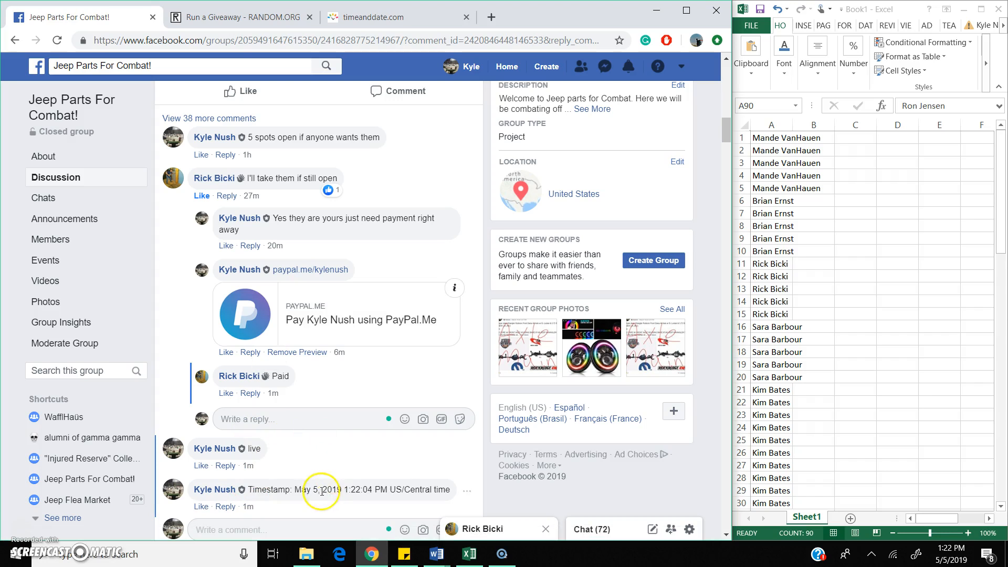
Check the current time on timeanddate, then return to the RANDOM.ORG giveaway.
{"action": "left_click", "coordinate": [386, 17]}
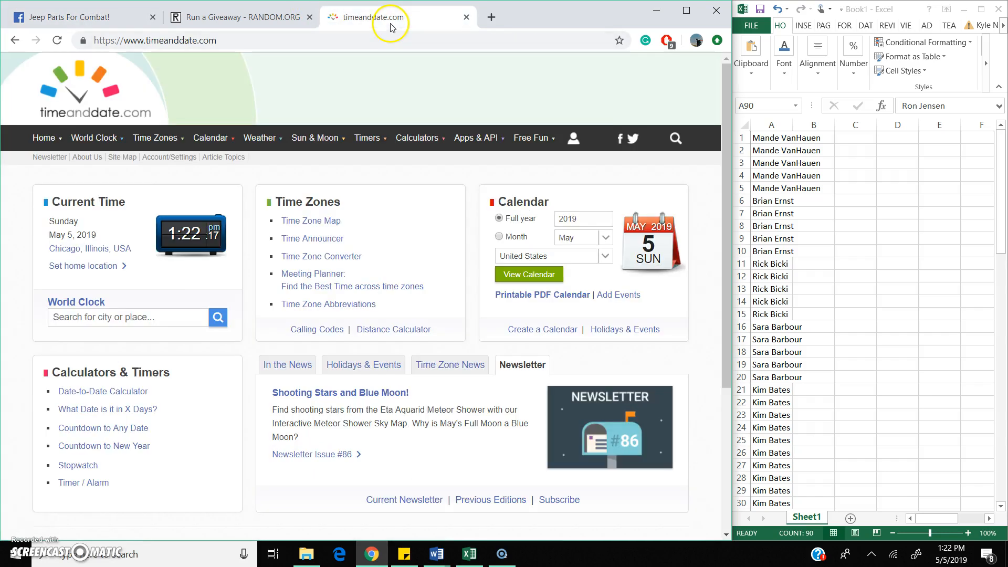
{"action": "mouse_move", "coordinate": [268, 17]}
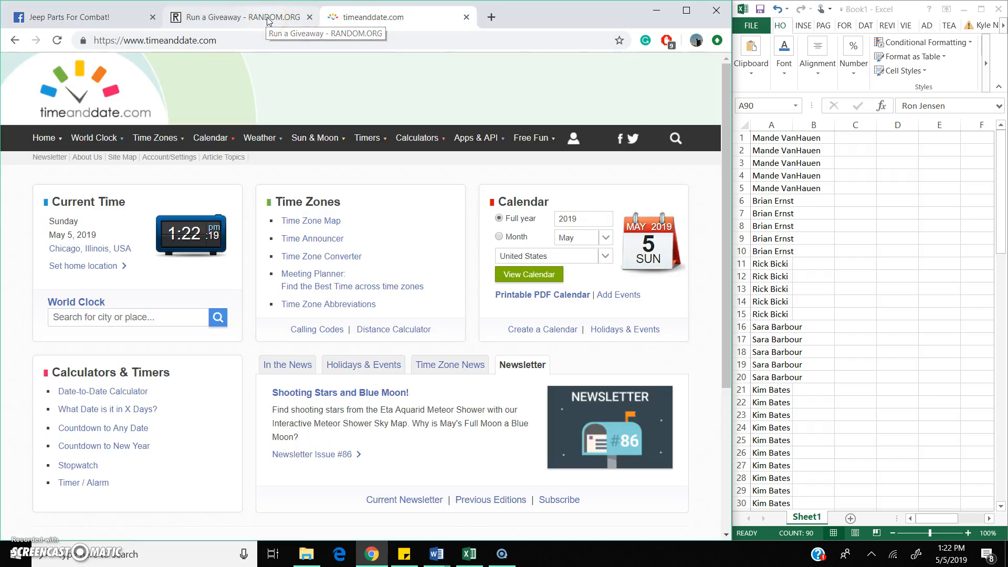
{"action": "left_click", "coordinate": [238, 17]}
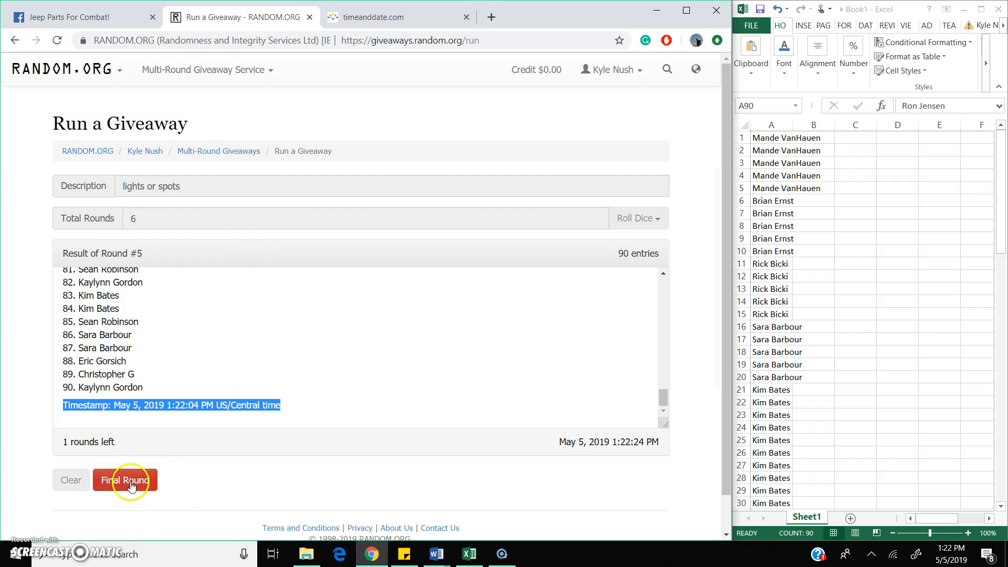
Run the final round and copy its timestamp back to Facebook.
{"action": "left_click", "coordinate": [124, 480]}
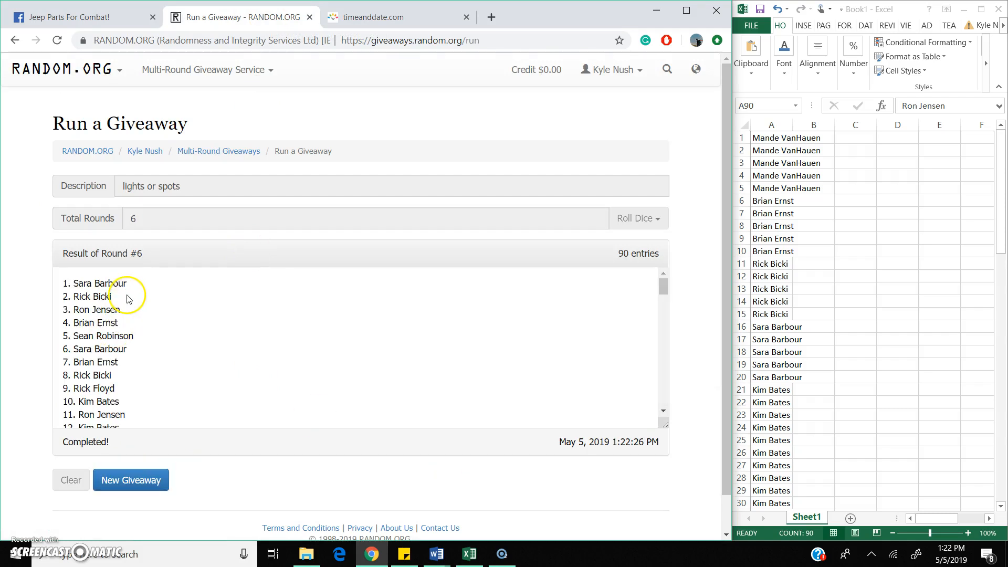
{"action": "mouse_move", "coordinate": [690, 302]}
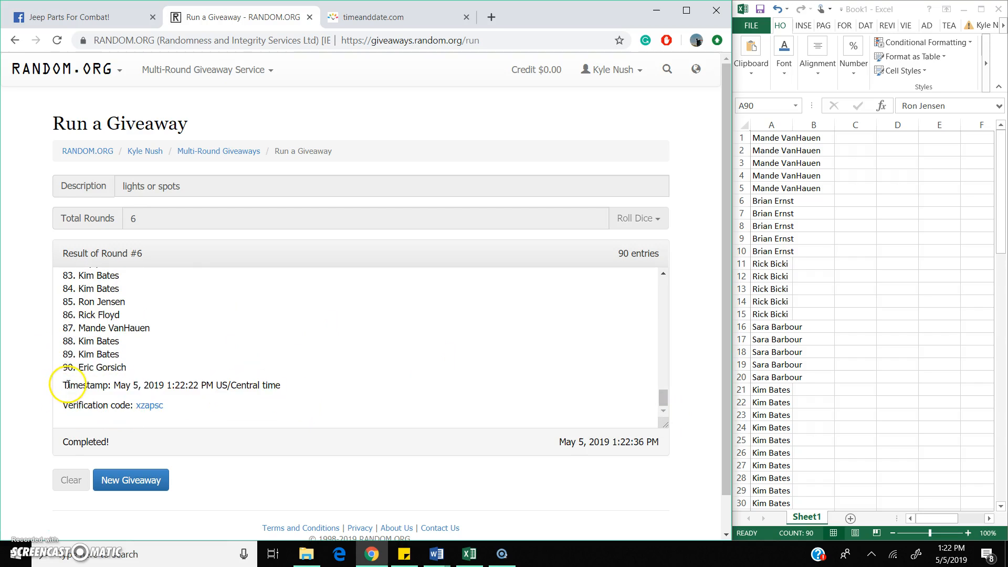
{"action": "left_click_drag", "start_coordinate": [63, 385], "coordinate": [281, 385]}
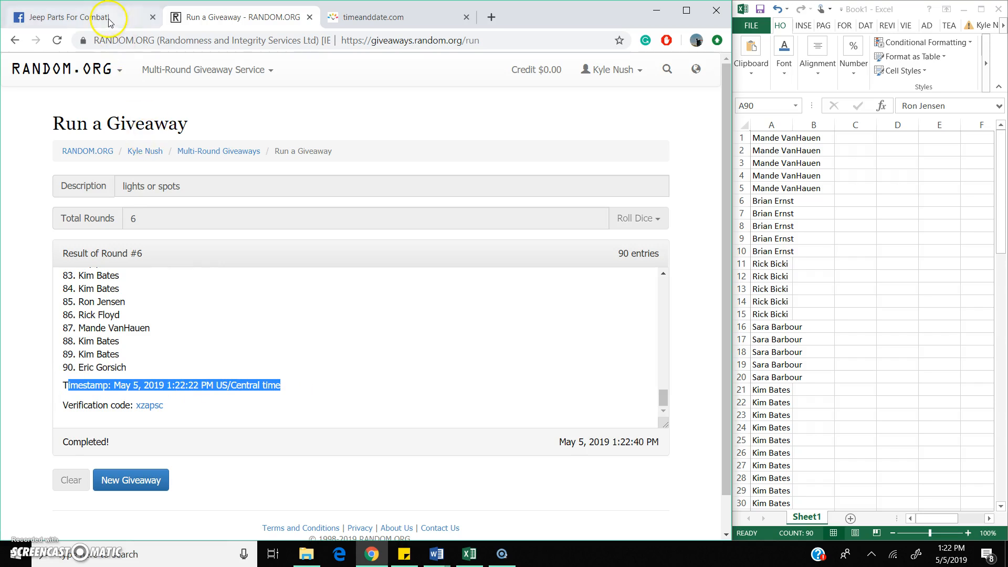
{"action": "left_click", "coordinate": [83, 16]}
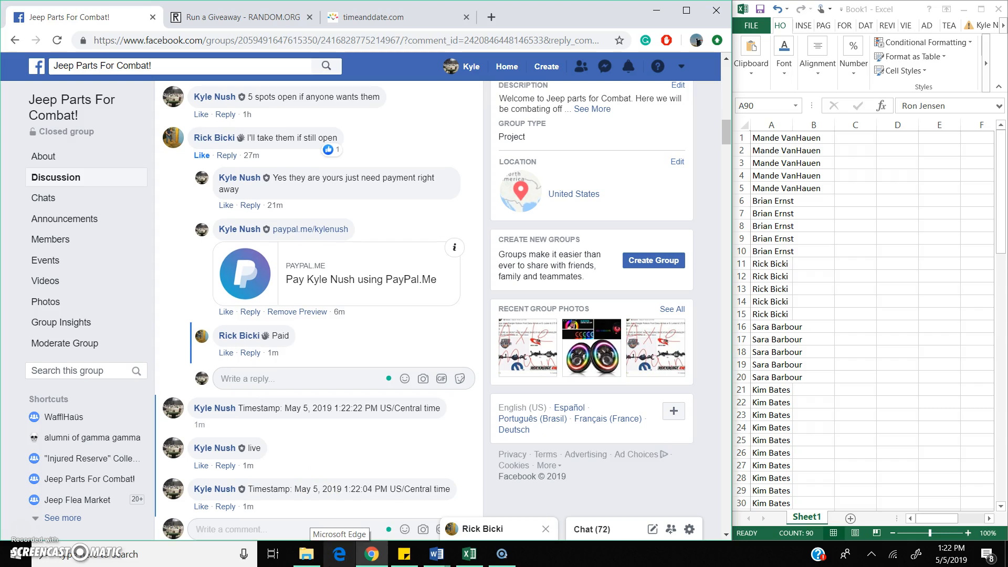
Check timeanddate and the finished RANDOM.ORG results, then return to the Facebook post.
{"action": "left_click", "coordinate": [392, 17]}
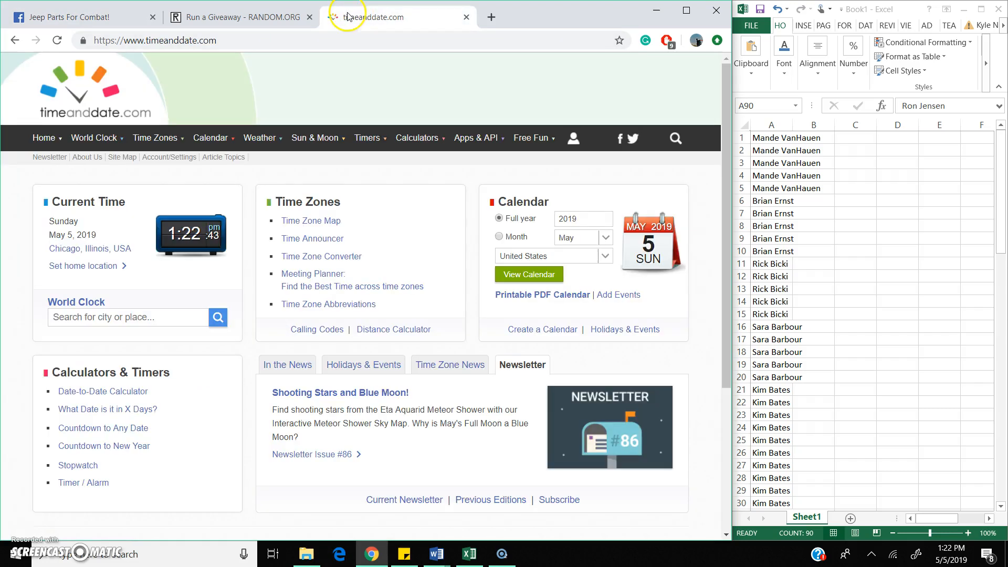
{"action": "mouse_move", "coordinate": [239, 64]}
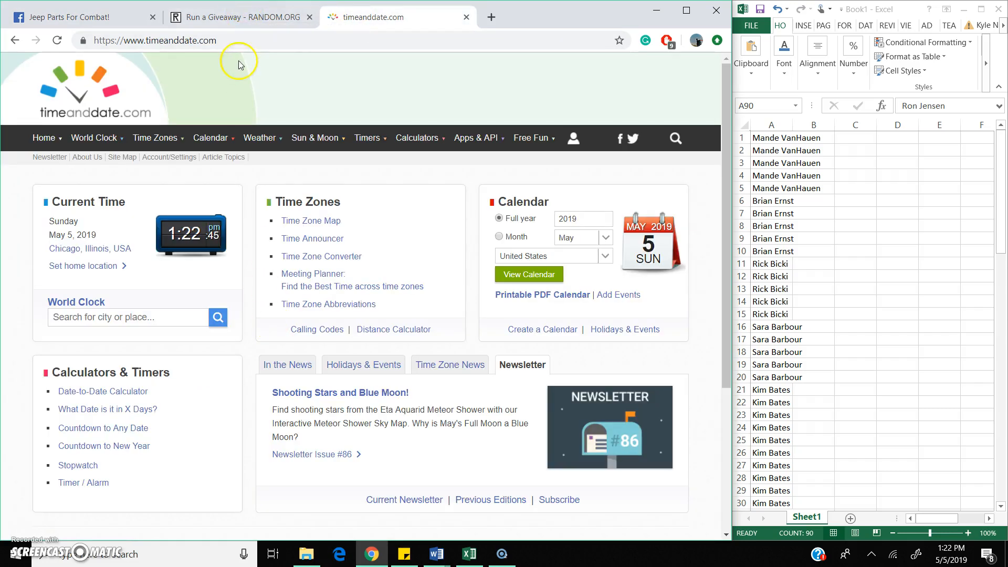
{"action": "left_click", "coordinate": [241, 17]}
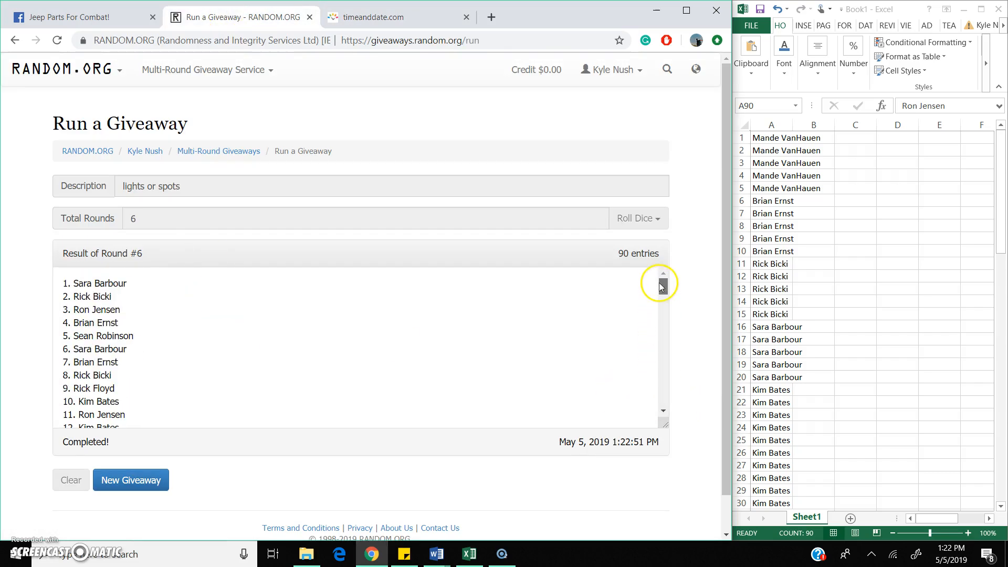
{"action": "scroll", "scroll_direction": "down", "scroll_amount": 3}
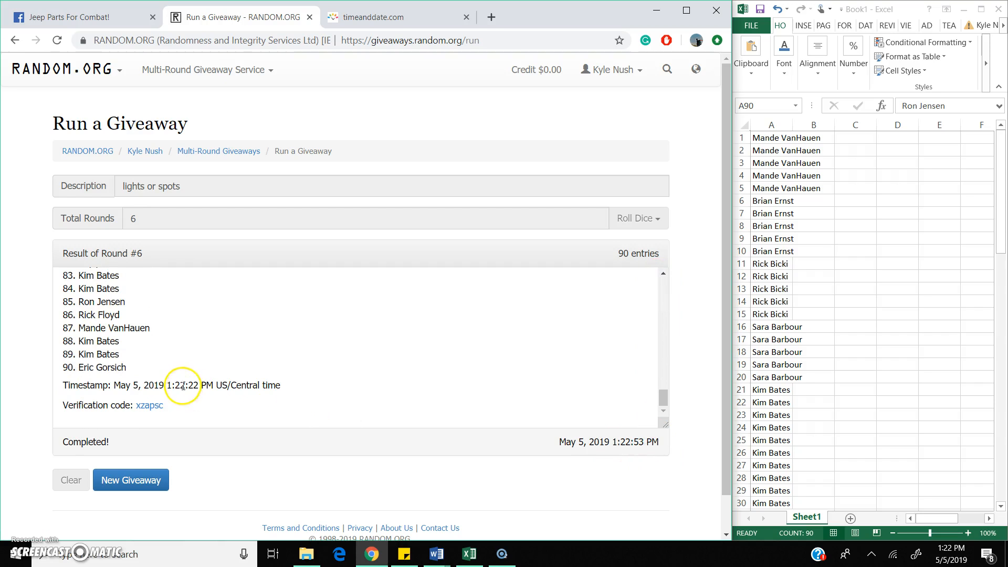
{"action": "mouse_move", "coordinate": [110, 20]}
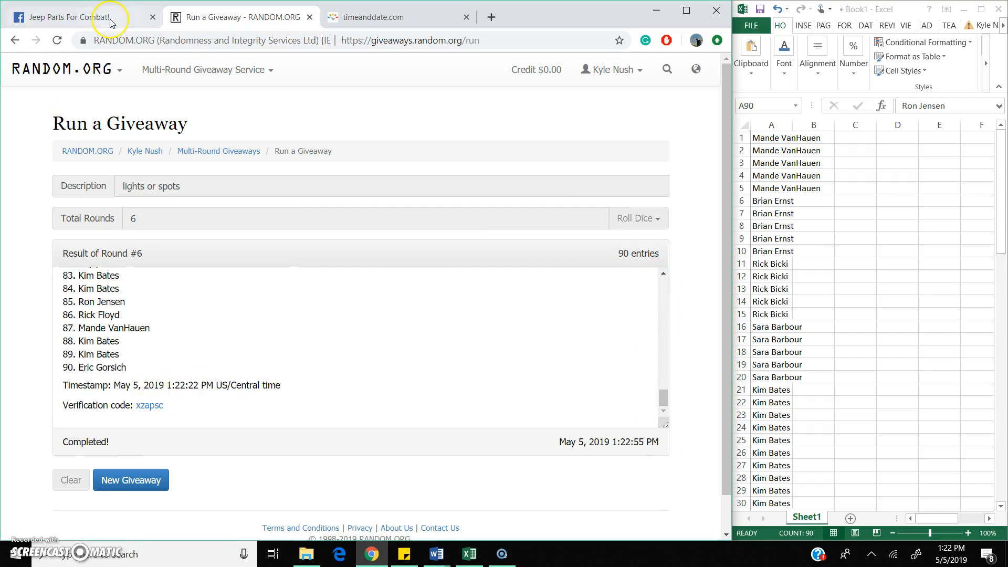
{"action": "left_click", "coordinate": [77, 17]}
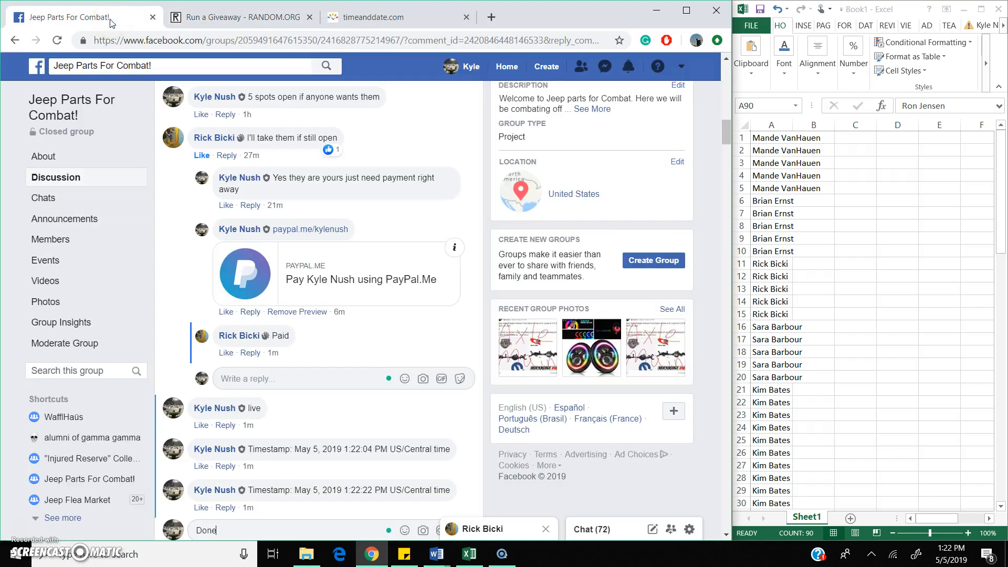